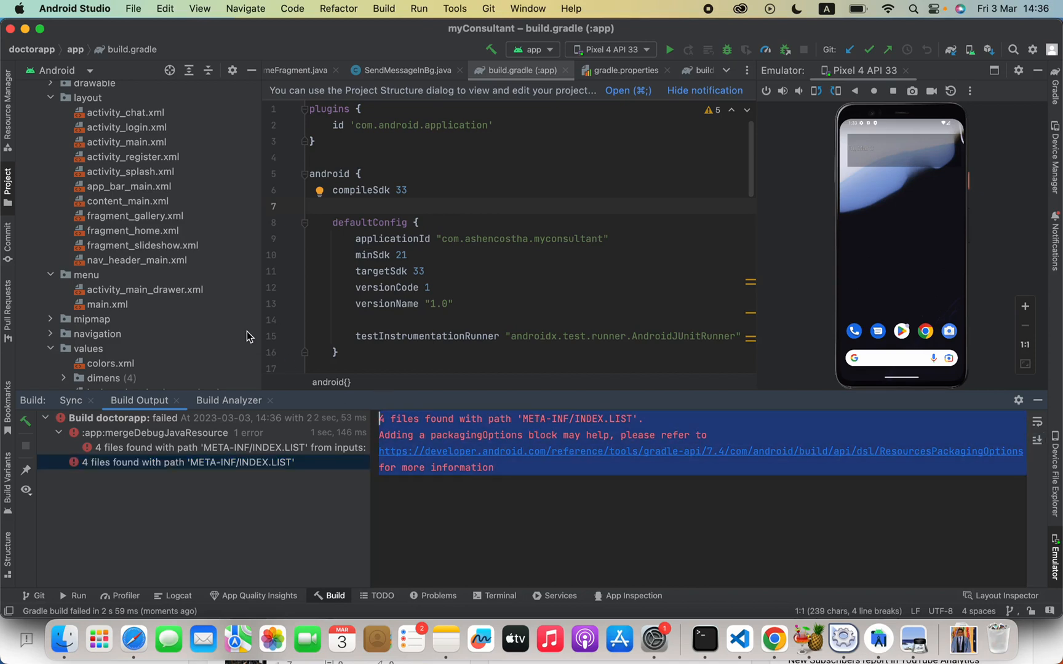
mouse_move(406, 442)
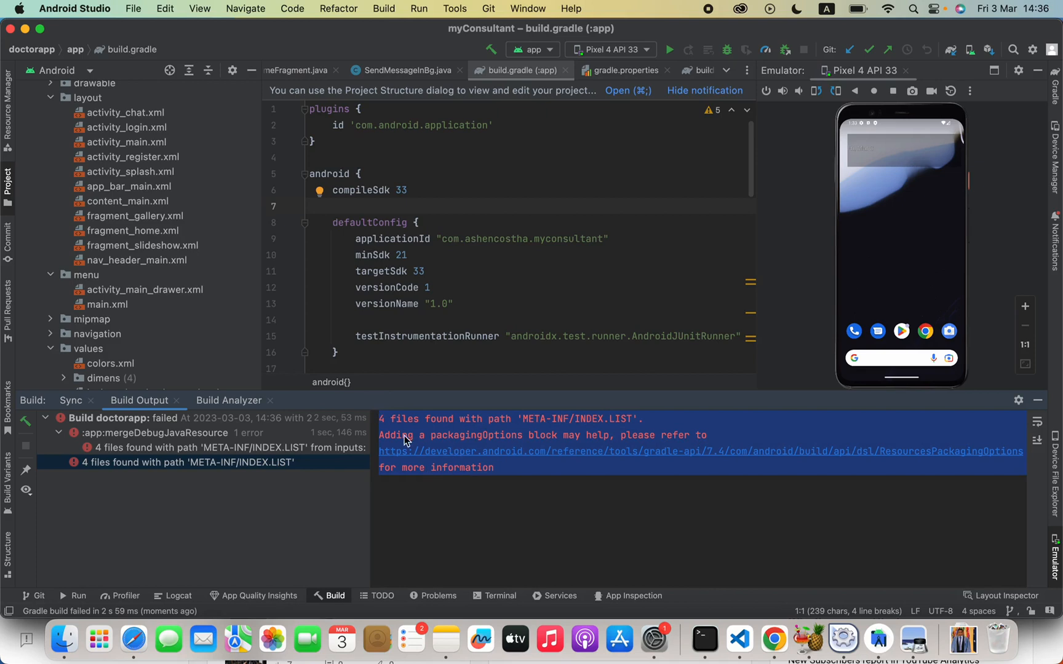
mouse_move(529, 429)
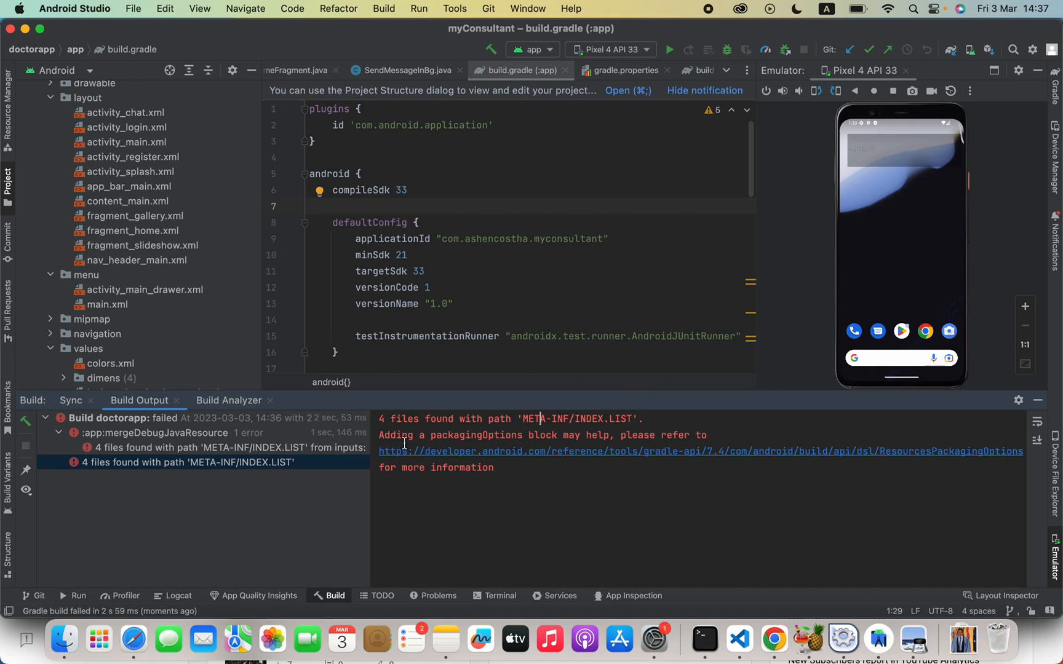
Step: Bring the module build.gradle's android block into view with the caret after compileSdk
drag(379, 434, 709, 434)
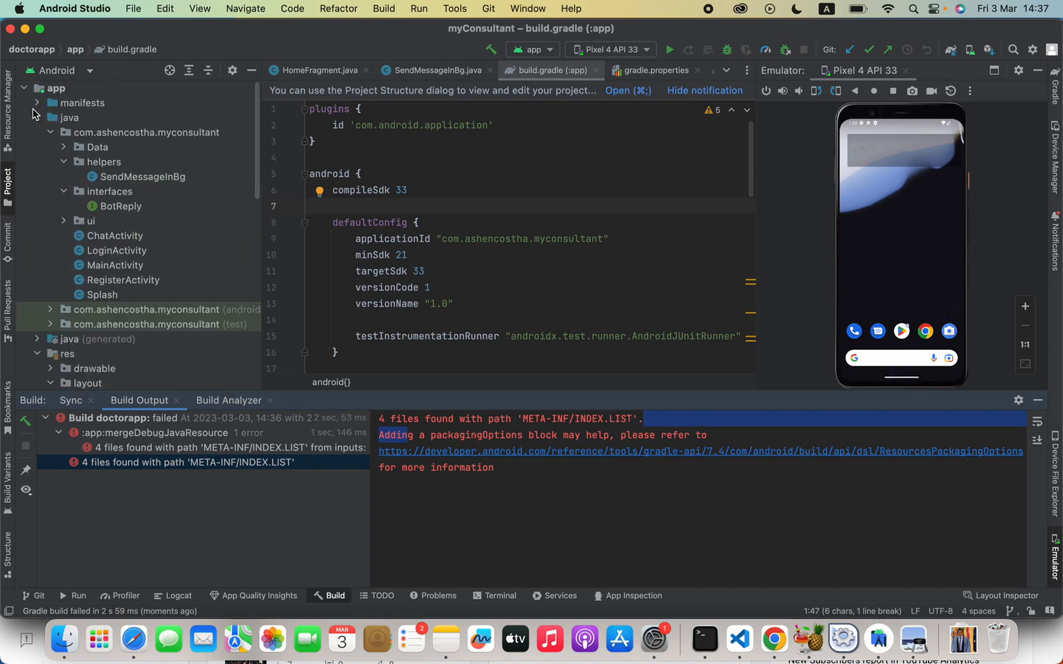
click(55, 88)
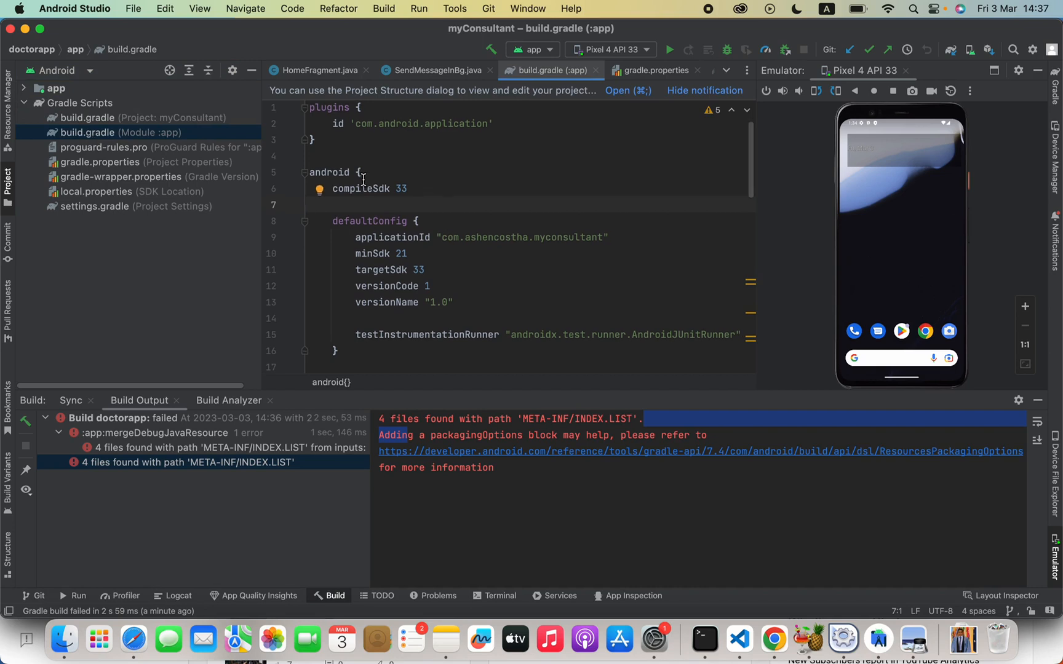
double_click(328, 172)
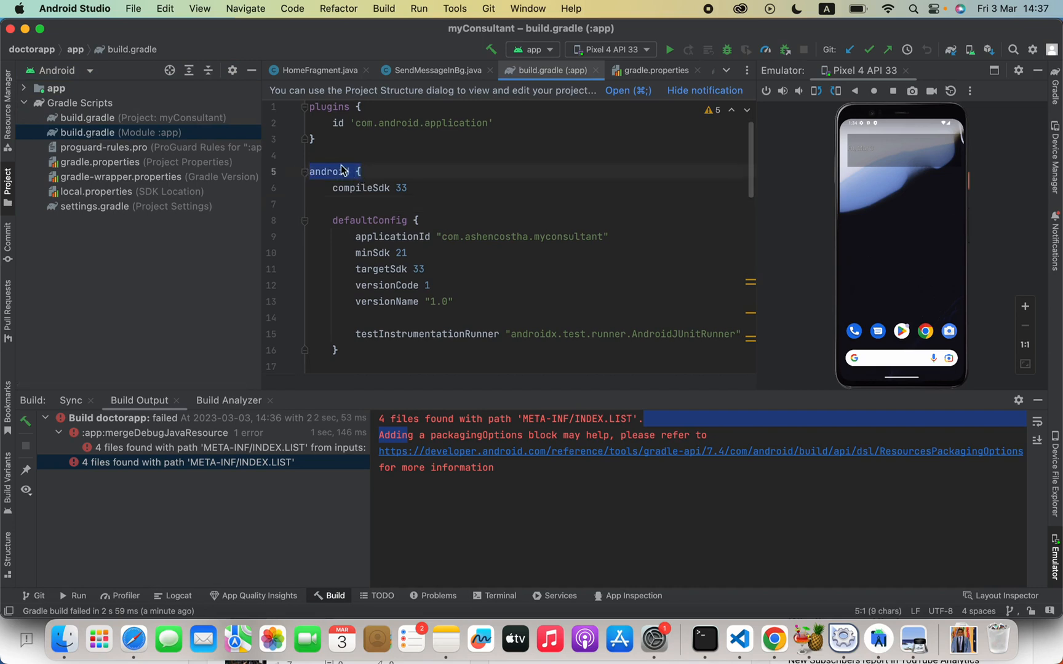
scroll(down, 3)
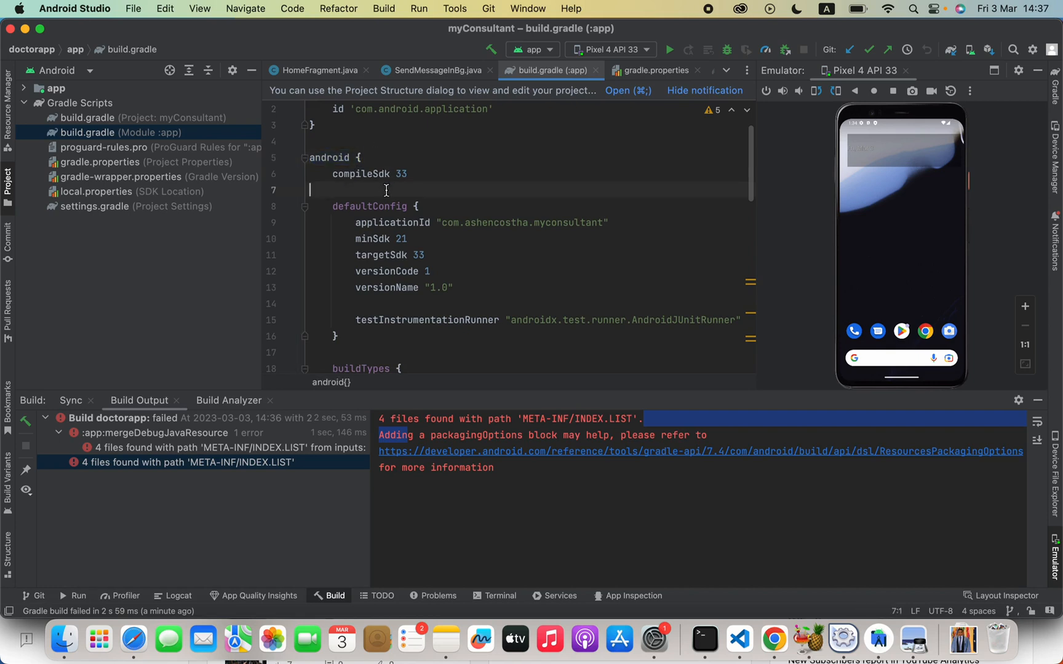
Step: Add an empty packagingOptions{ } block right after compileSdk in the android block
text(p)
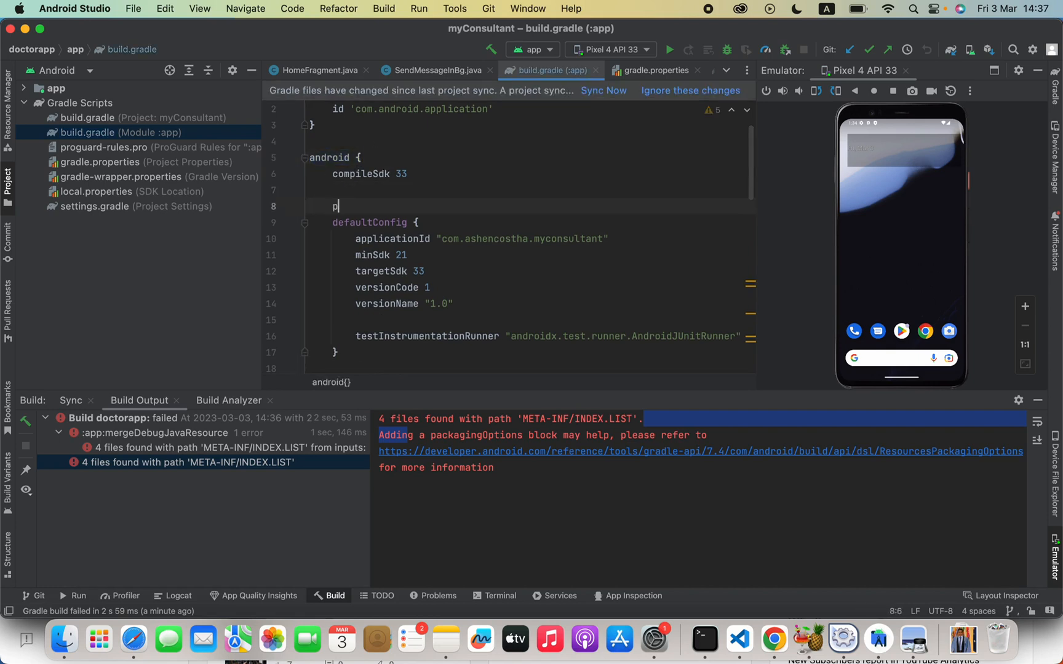
text(ac)
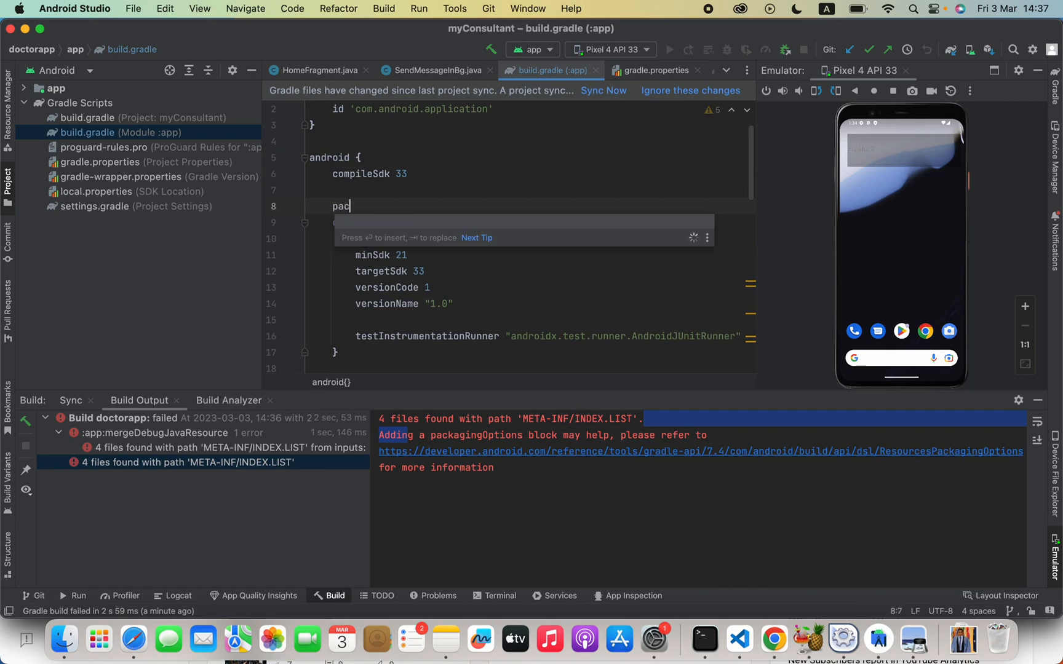
text(ka)
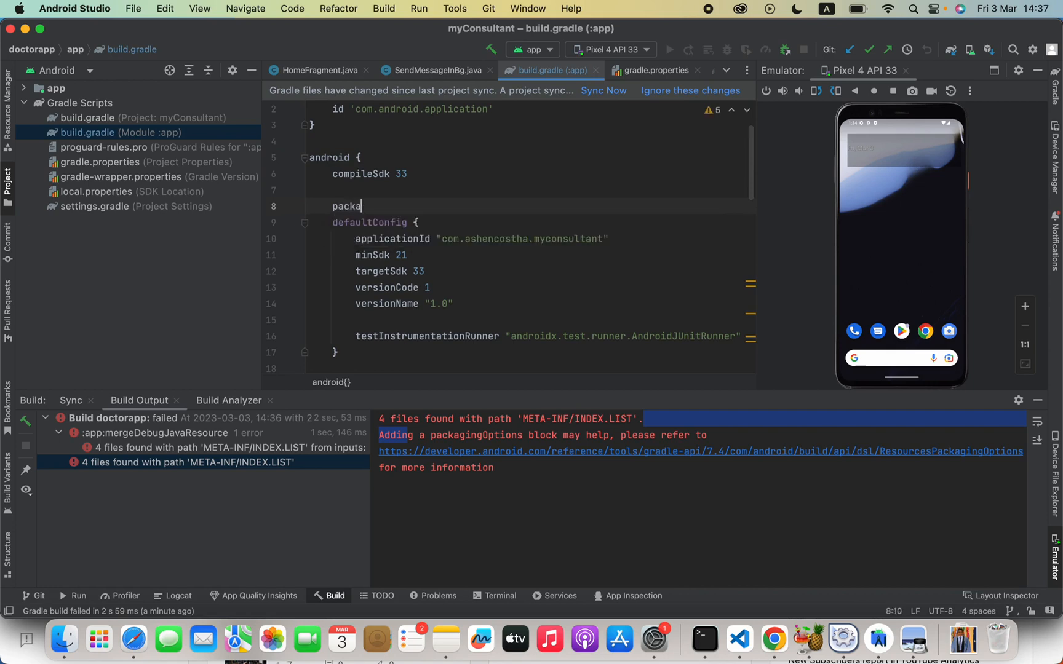
text(ging)
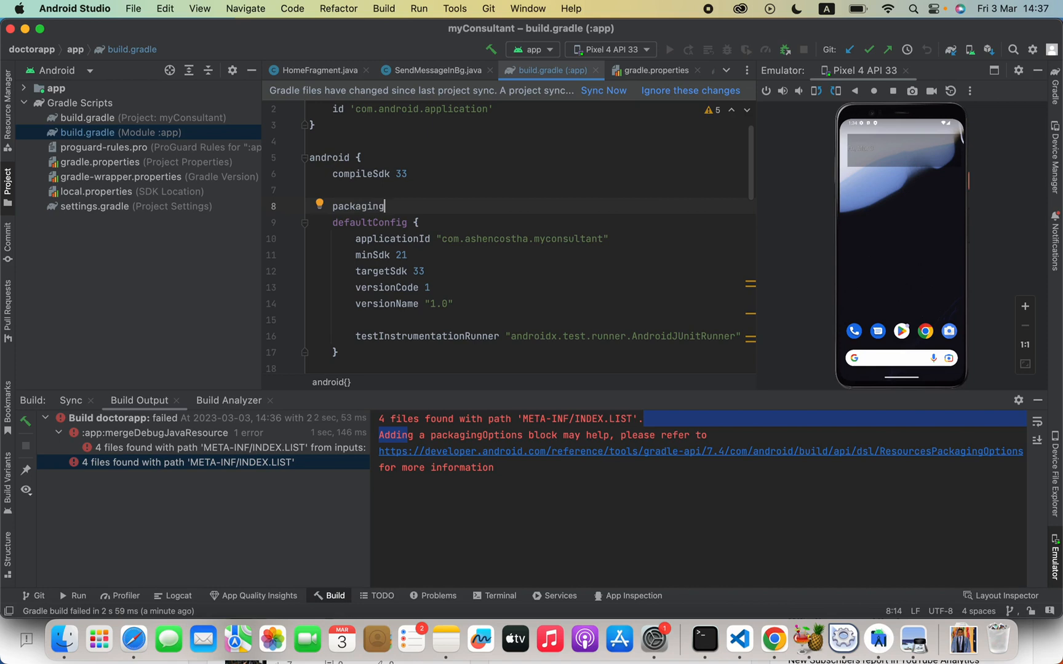
text(O)
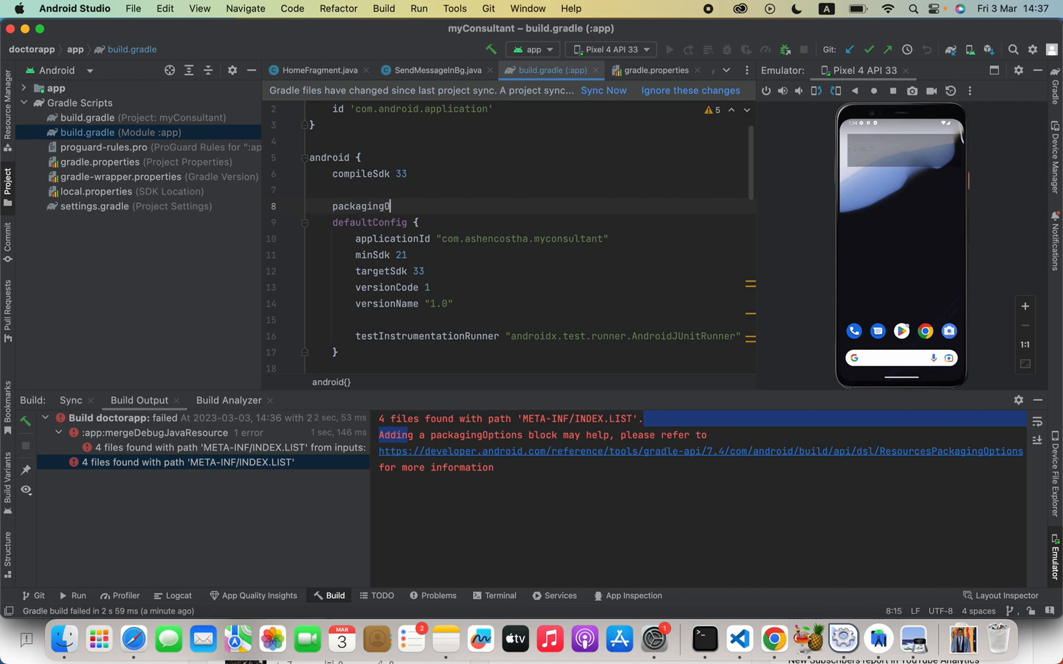
text(ptions)
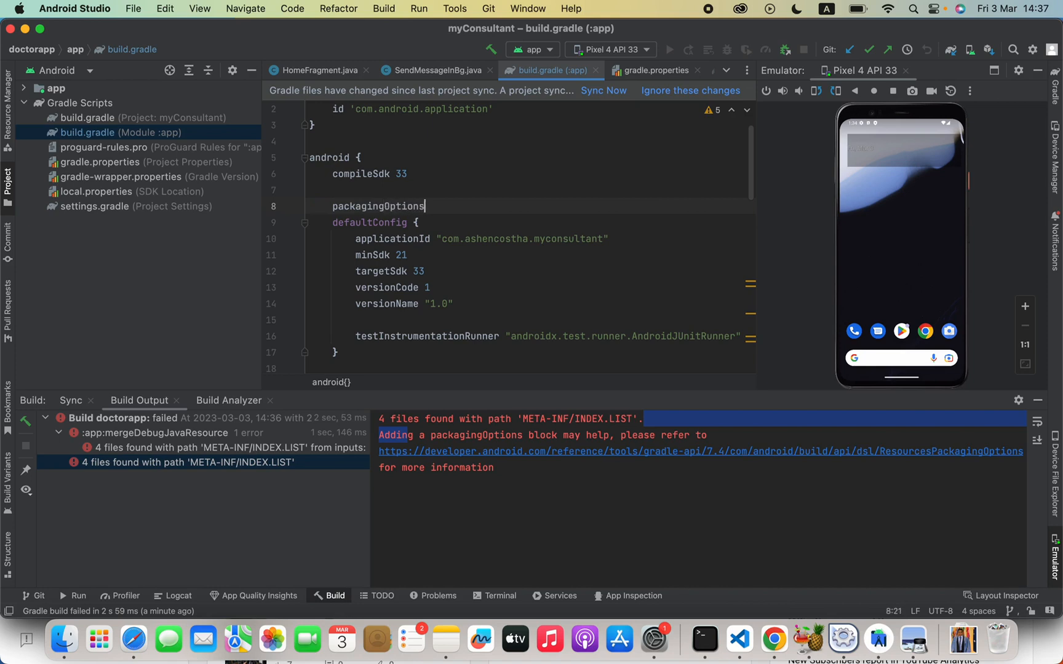
text({)
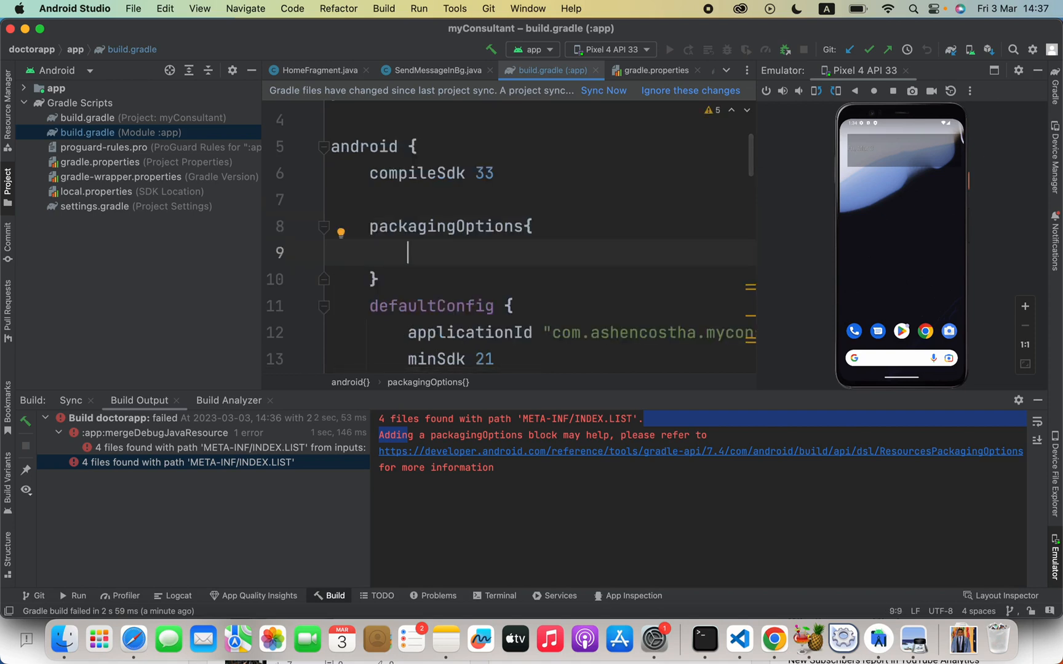
Step: Write a resources.excludes.add() call with empty parentheses inside packagingOptions
text(resou)
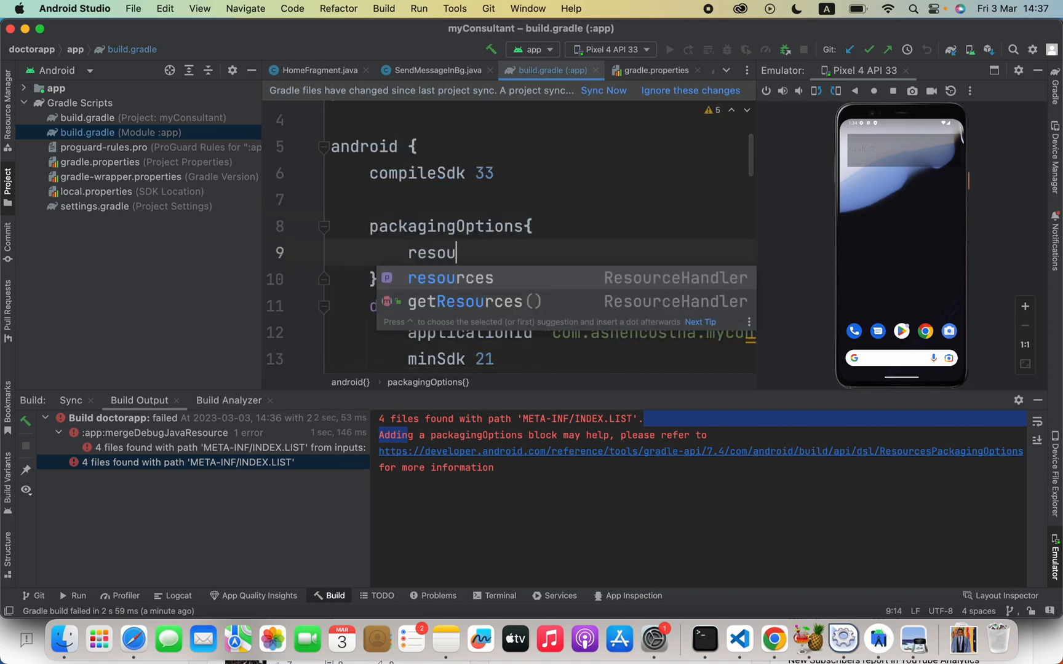
text(resources.)
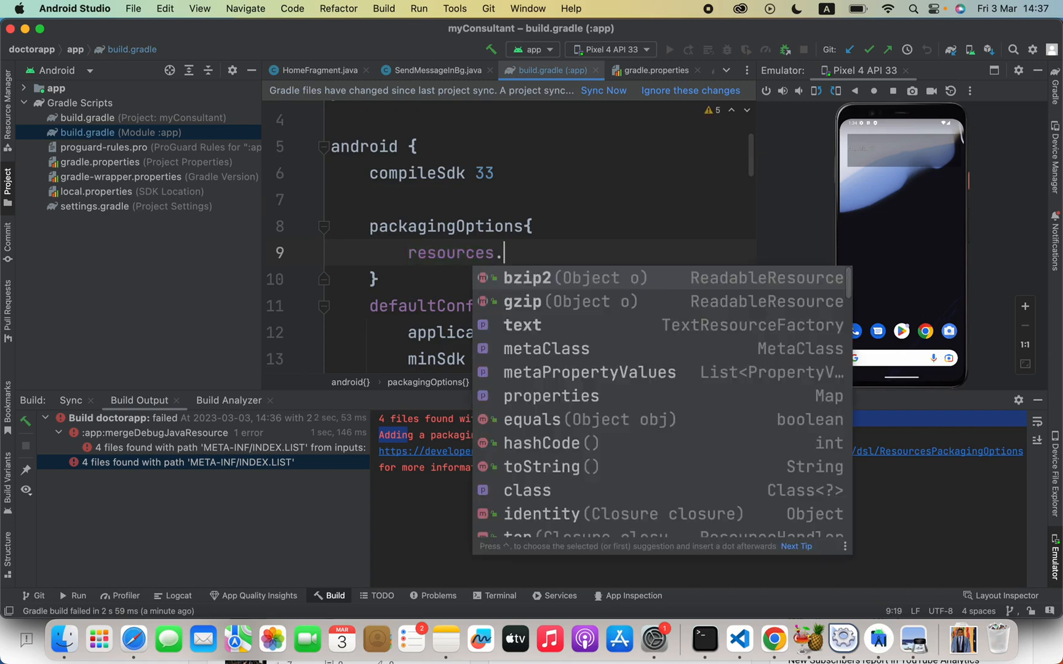
text(excl)
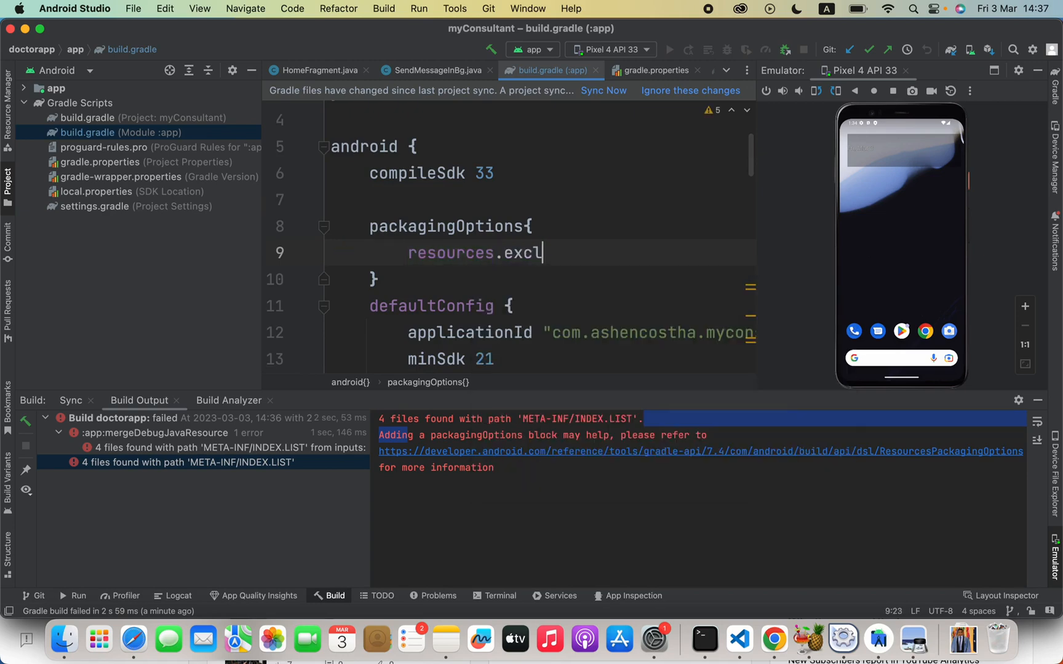
text(ud)
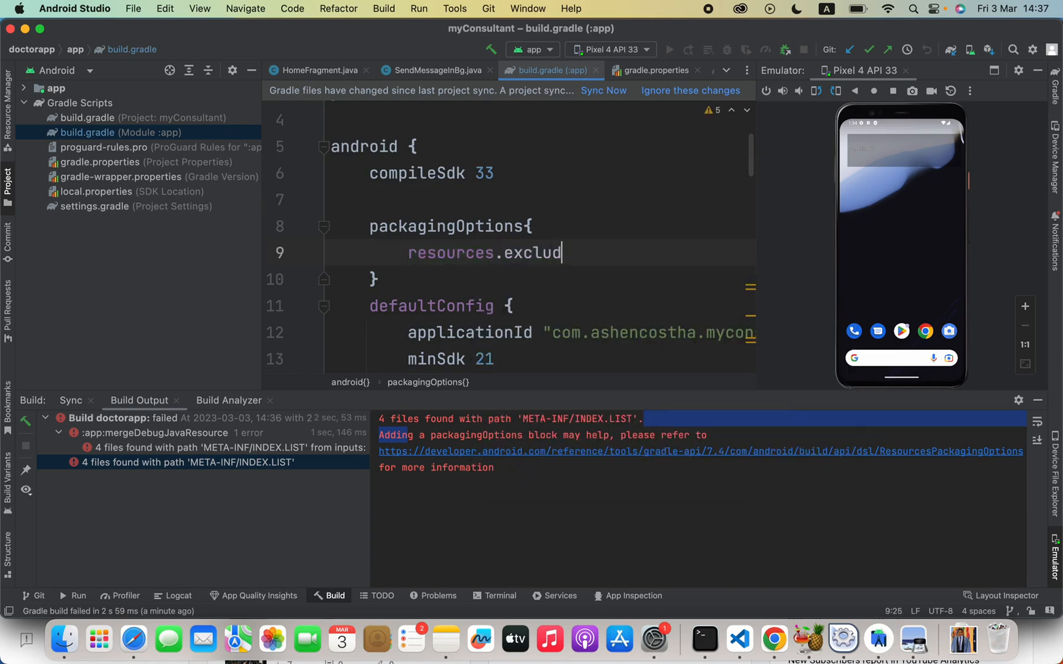
text(es.)
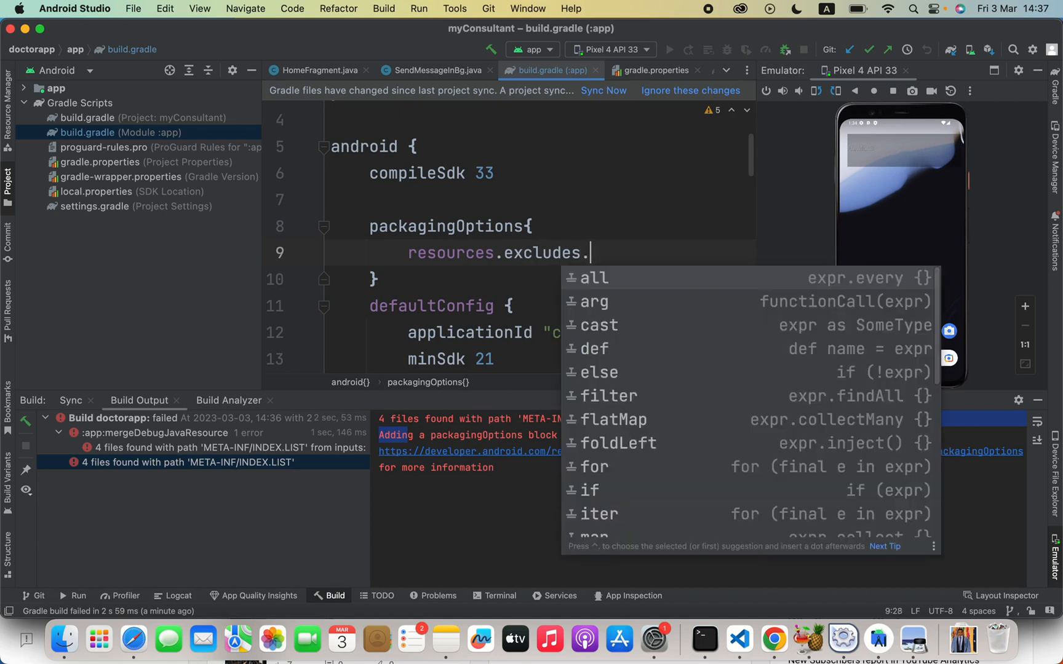
text(a)
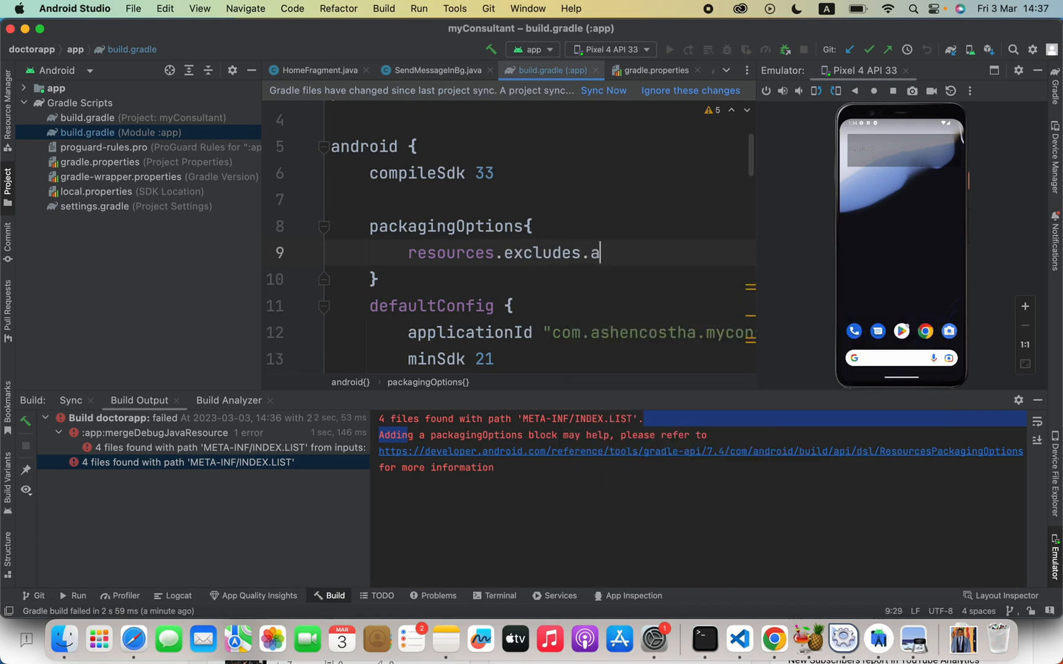
text(ddd)
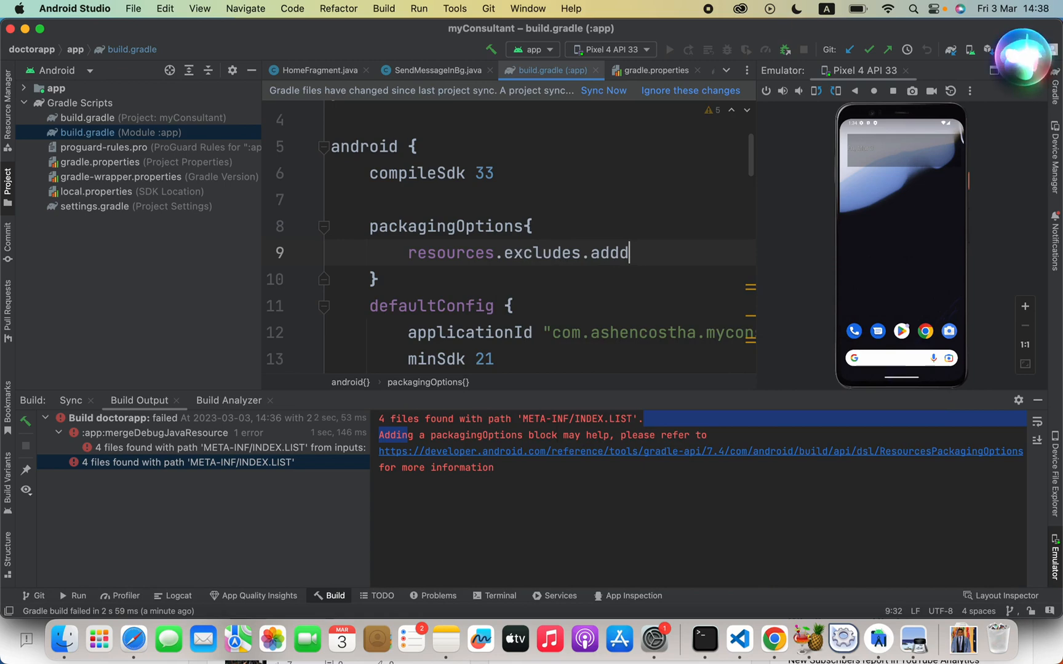
key(Backspace)
text(()
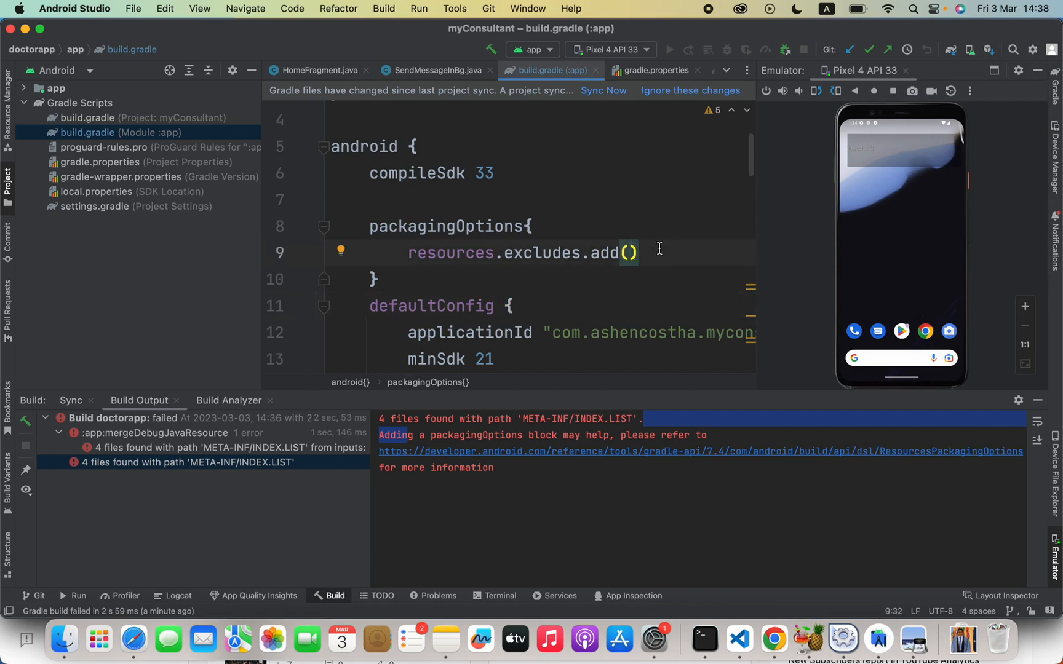
Step: Fill the add() call with the quoted path "META-INF/*"
text("")
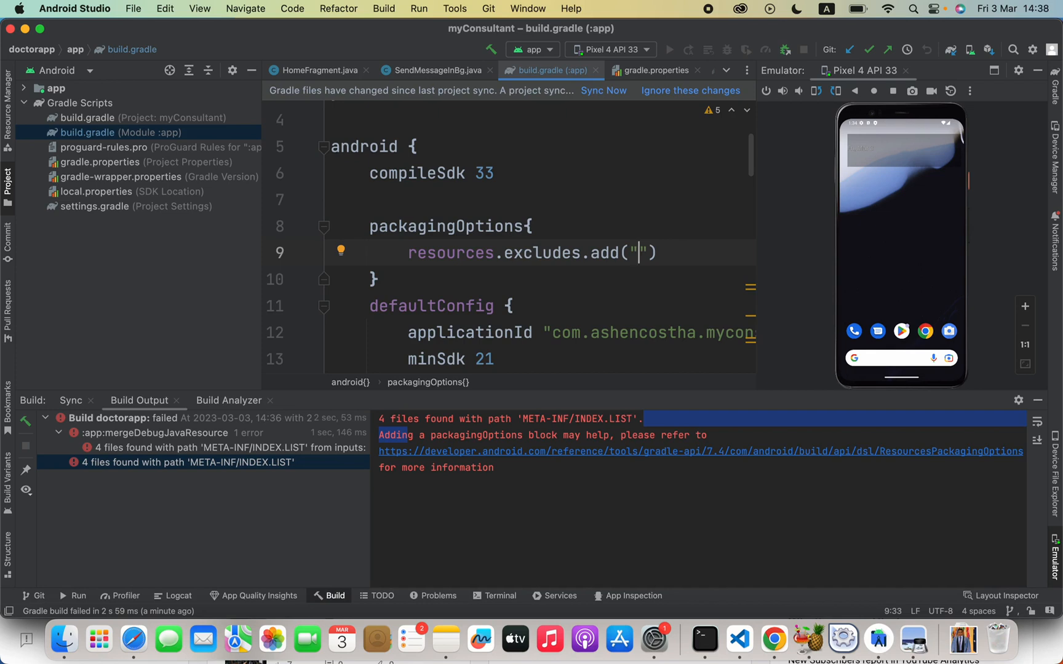
text(META)
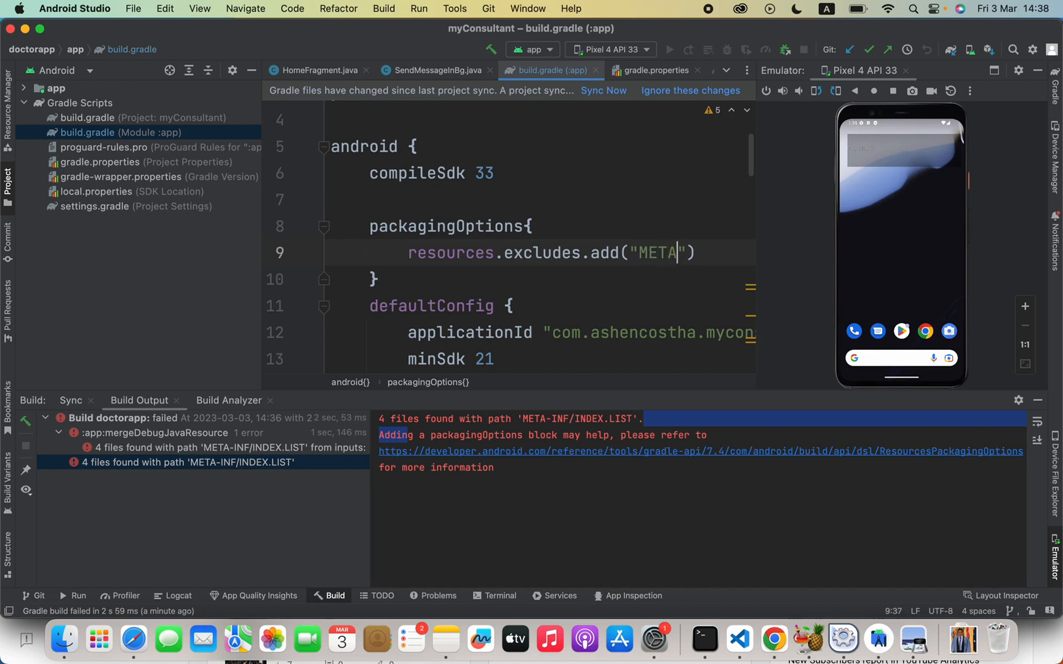
text(-INF)
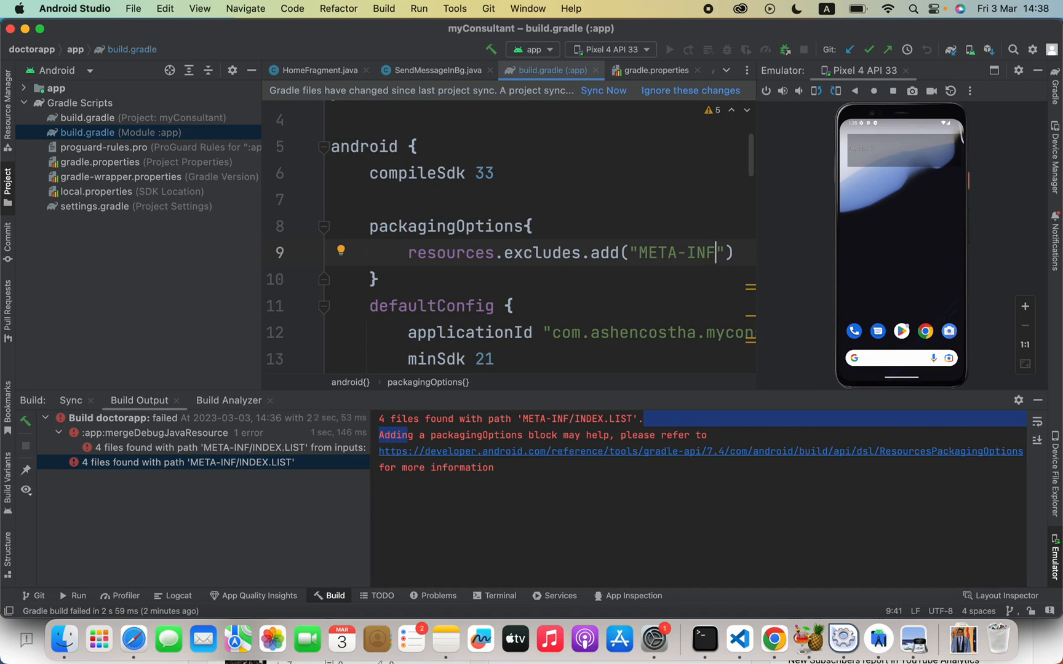
text(/)
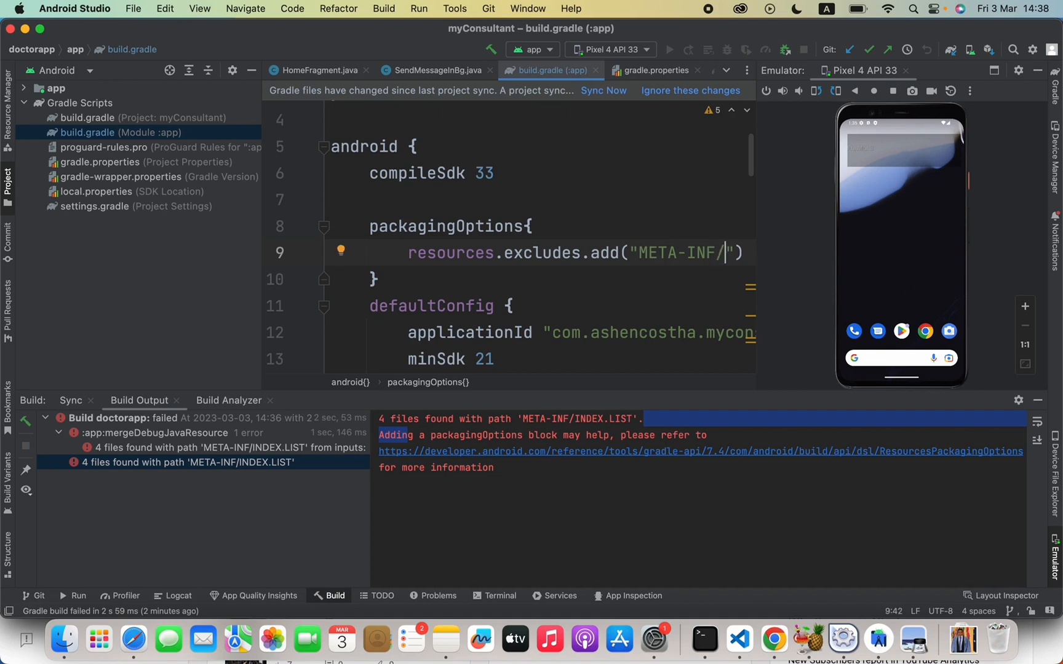
text(*)
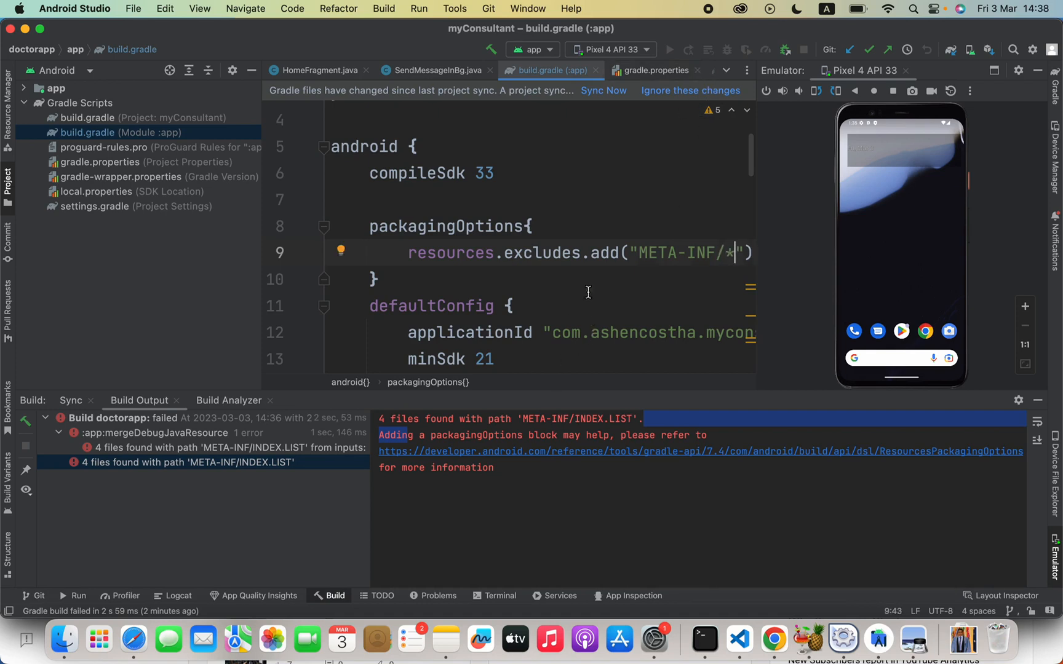
Step: Sync Gradle with the edited build file and run the app build
click(604, 91)
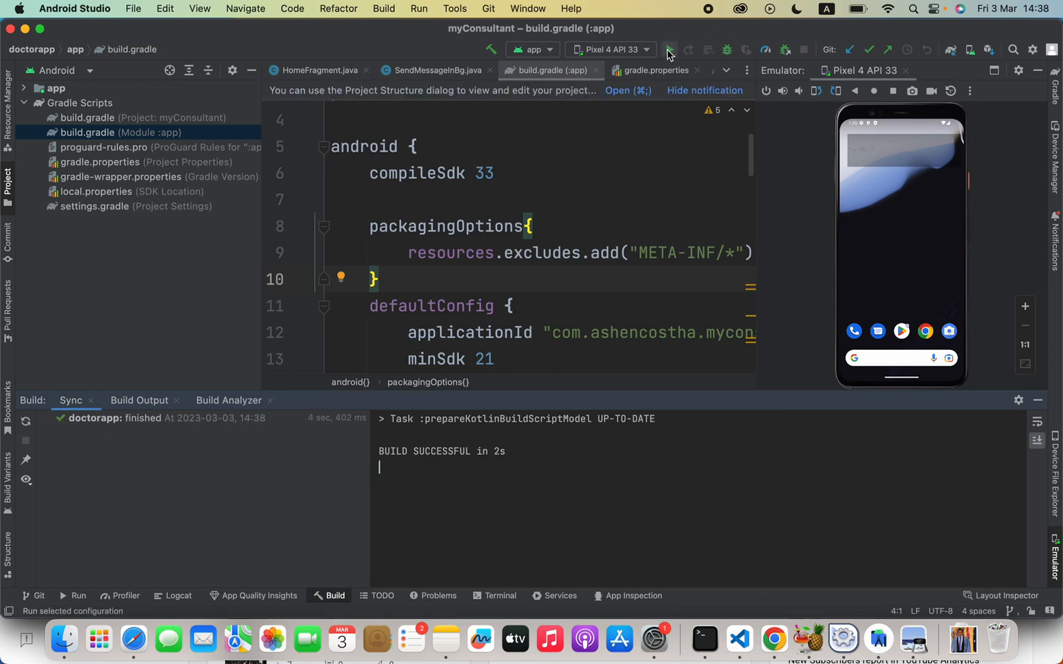
click(669, 51)
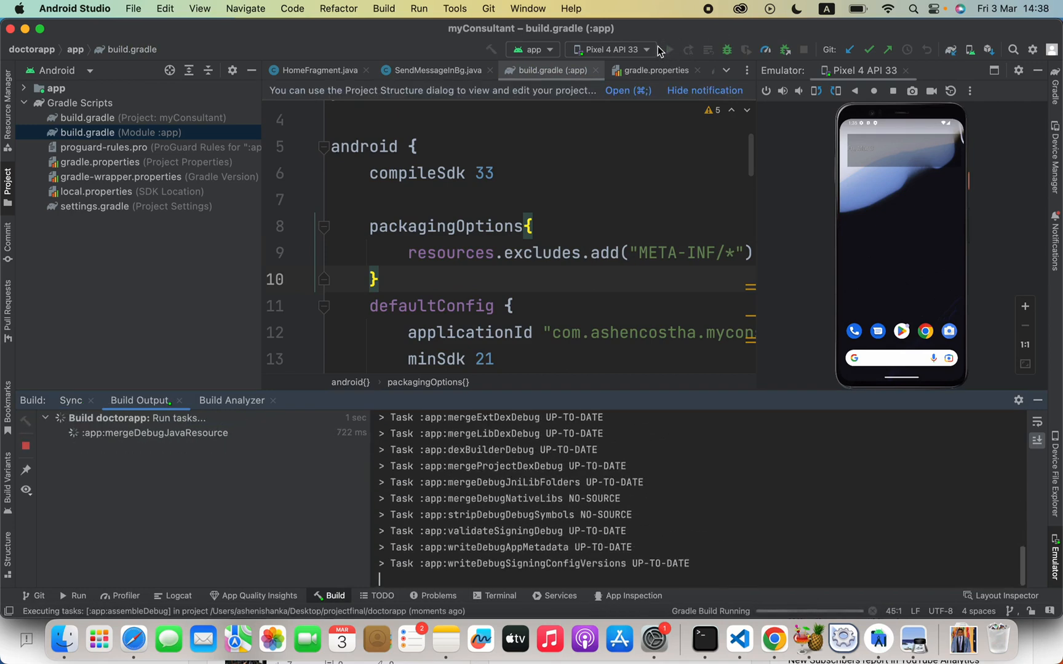